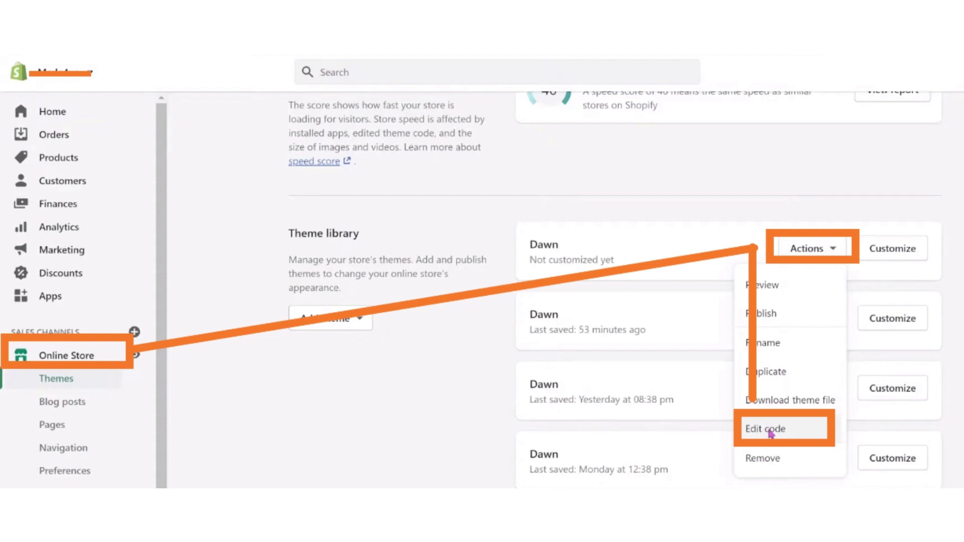
Step: Choose Edit code for the unpublished Dawn theme to open its code editor
{"action": "left_click", "coordinate": [764, 428]}
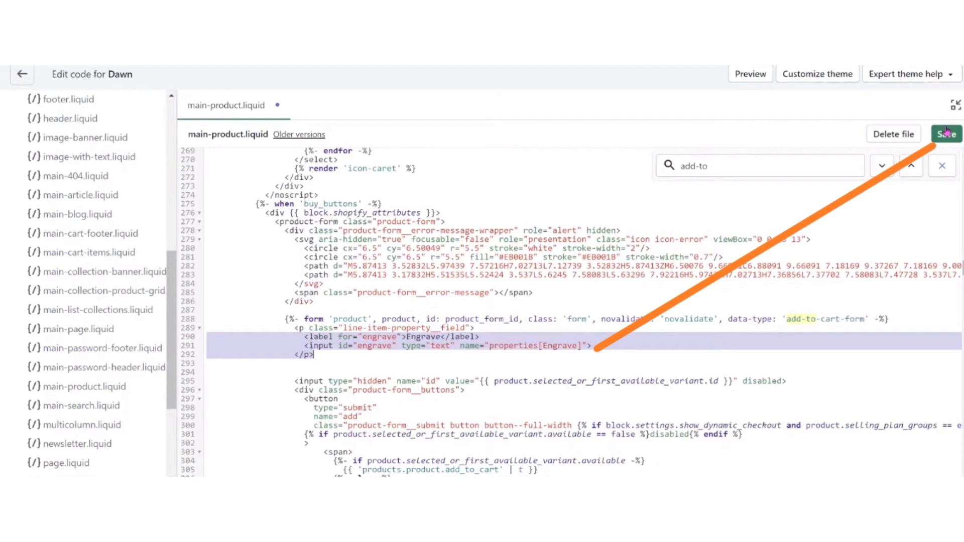
Step: Save main-product.liquid with the new Engrave label and text input in the product form
{"action": "left_click", "coordinate": [945, 134]}
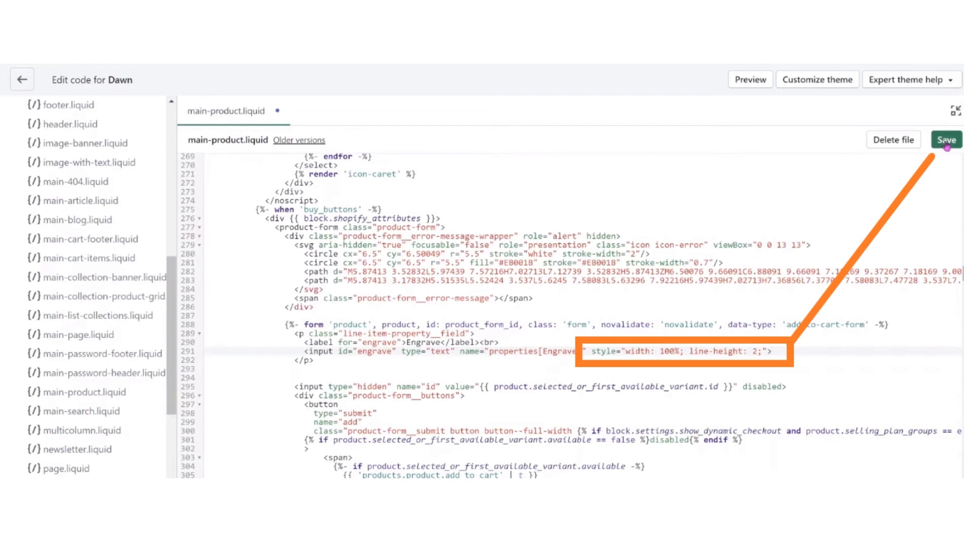
Step: Save the Engrave field with a <br> after its label and width 100%, line-height 2 styling
{"action": "left_click", "coordinate": [946, 140]}
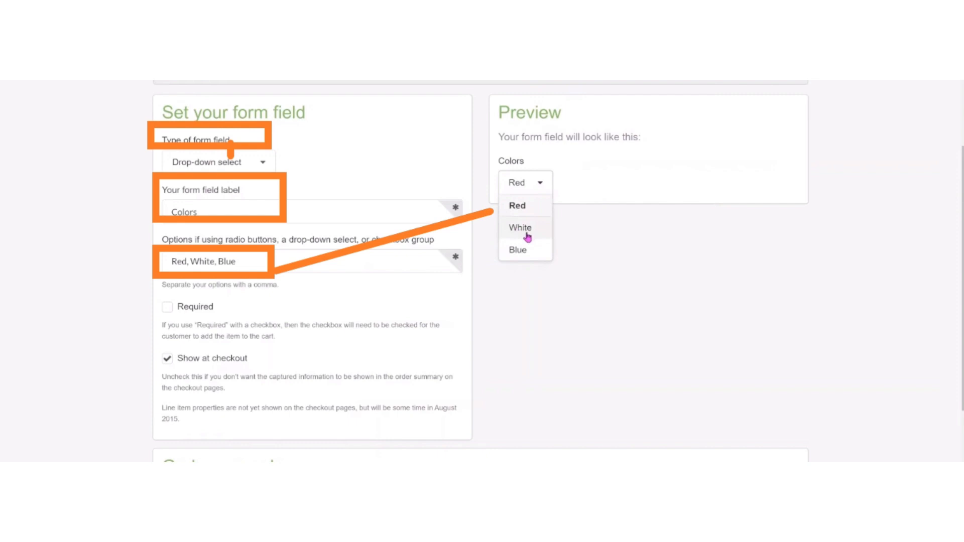
Step: Scroll to preview the Colors drop-down field listing Red, White and Blue
{"action": "scroll", "scroll_direction": "down", "scroll_amount": 3}
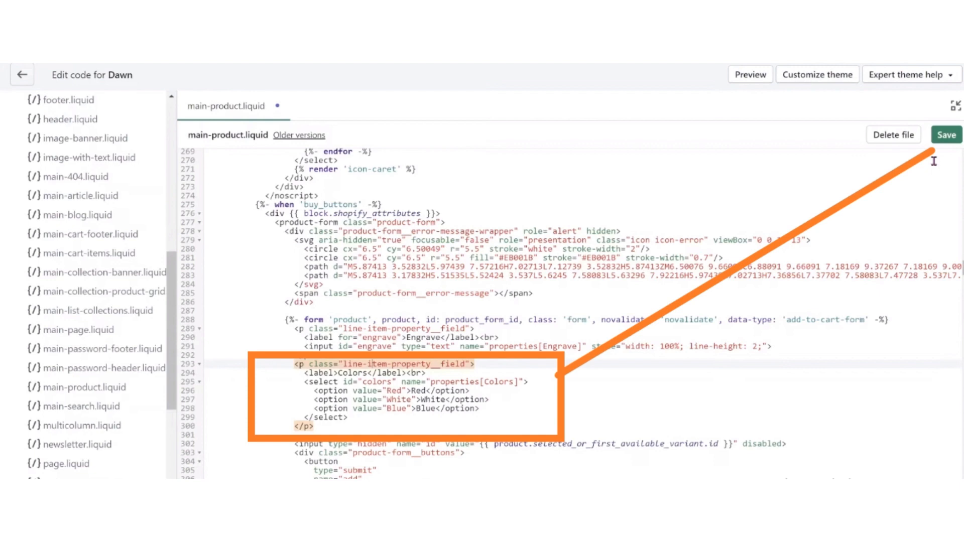
Step: Save main-product.liquid with the Colors select block pasted below the Engrave field
{"action": "left_click", "coordinate": [946, 135]}
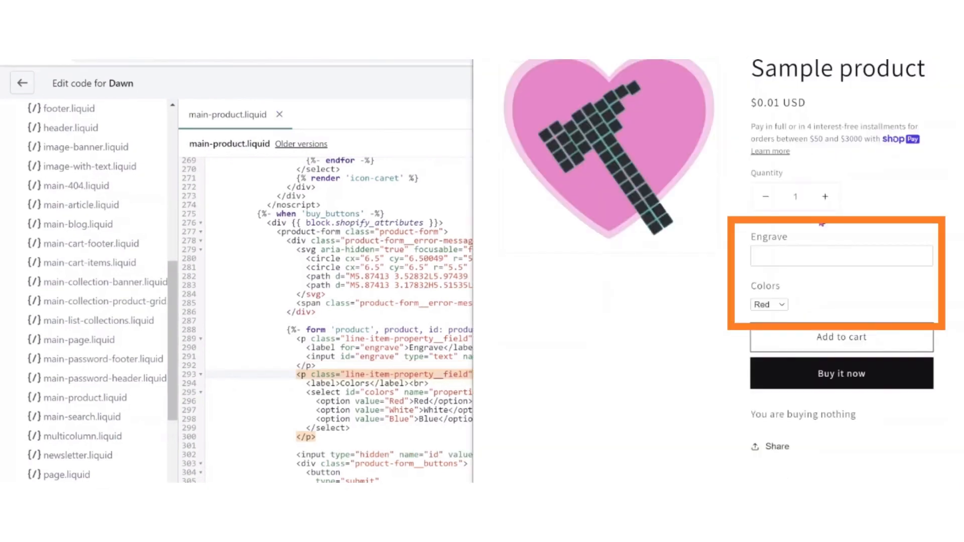